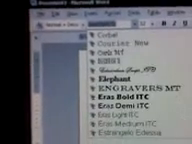
pyautogui.scroll(3)
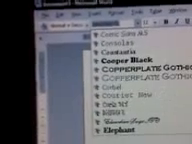